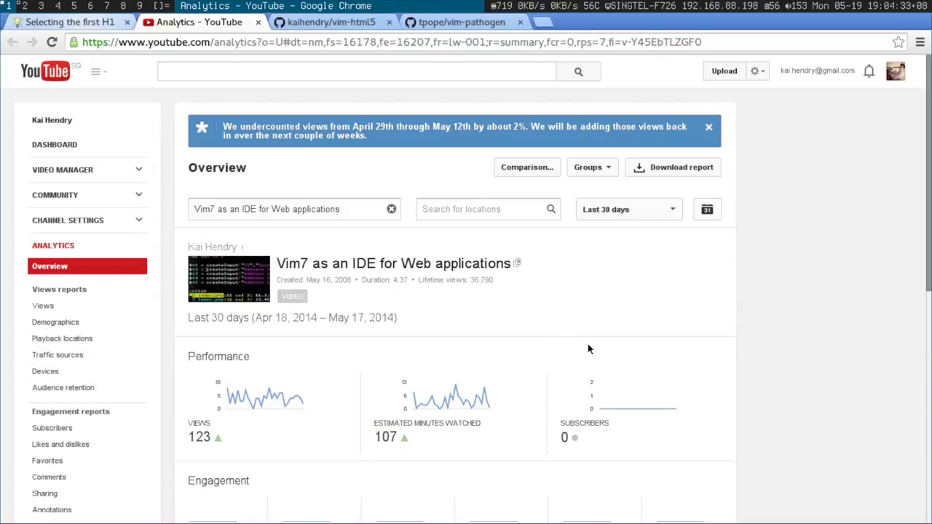
{"action": "mouse_move", "coordinate": [523, 304]}
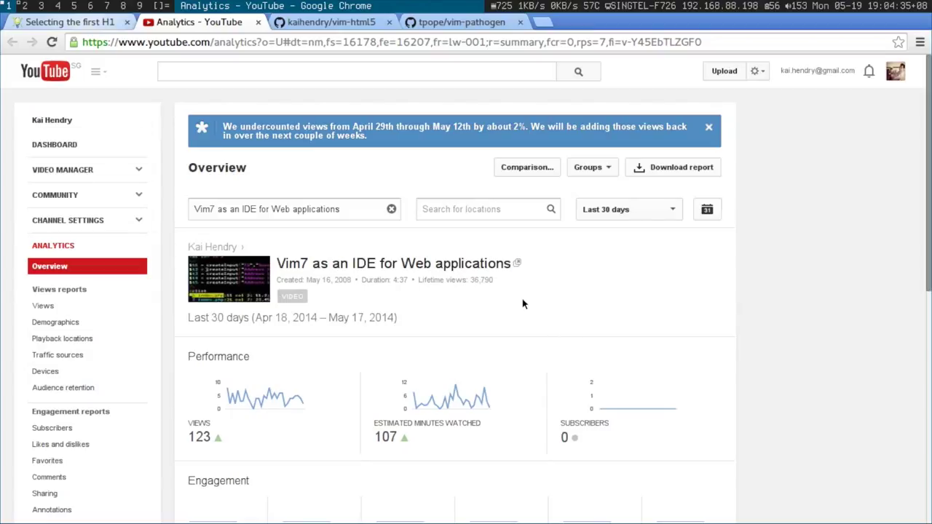
{"action": "mouse_move", "coordinate": [527, 308]}
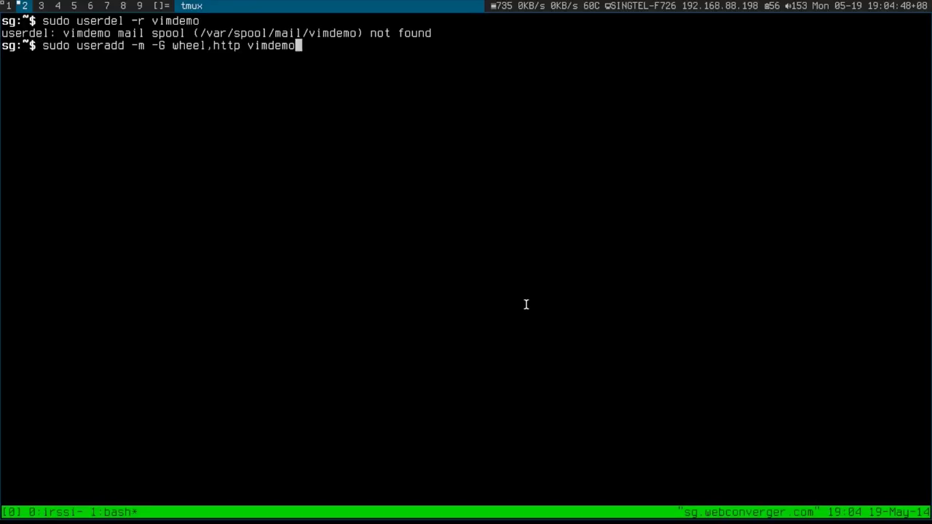
- Create the vimdemo user in the wheel and http groups and begin sudo su - vimdemo
{"action": "key", "text": "Return"}
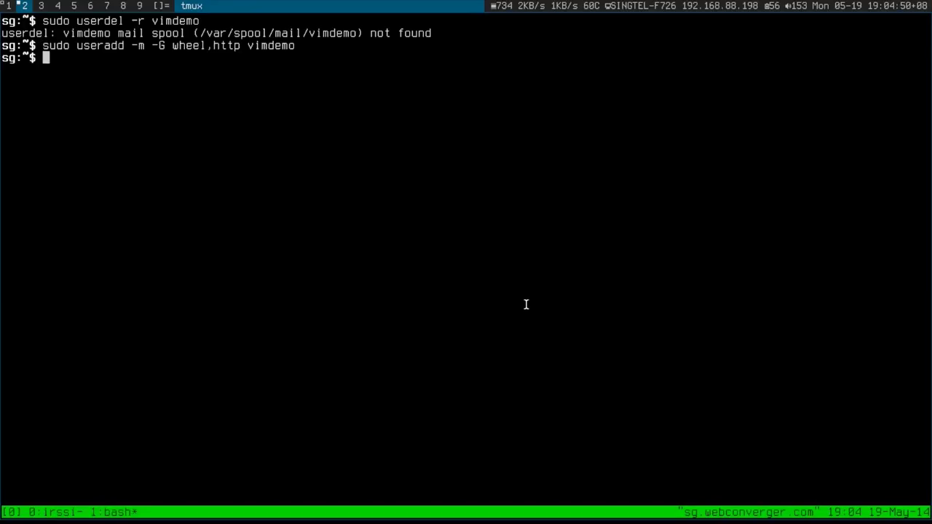
{"action": "type", "text": "sudo su - vim"}
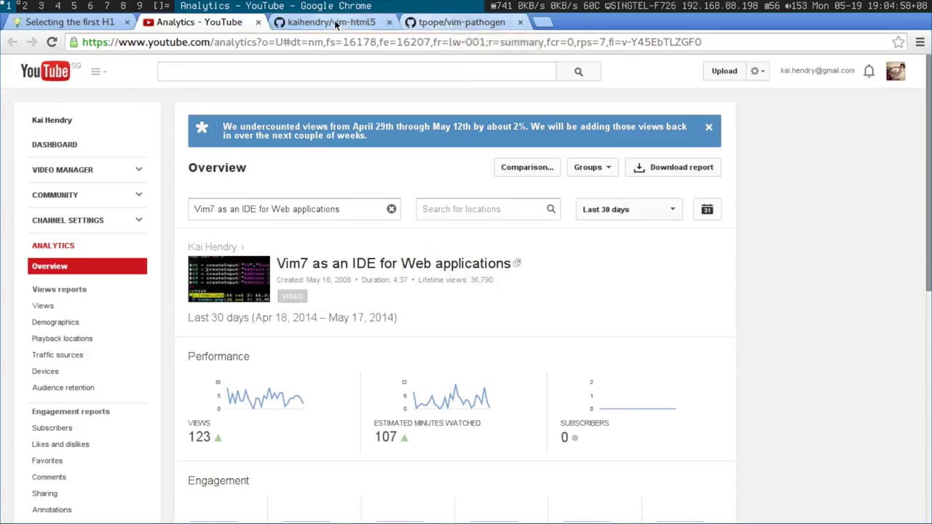
- Gather the Pathogen install commands from the vim-pathogen README
{"action": "left_click", "coordinate": [332, 22]}
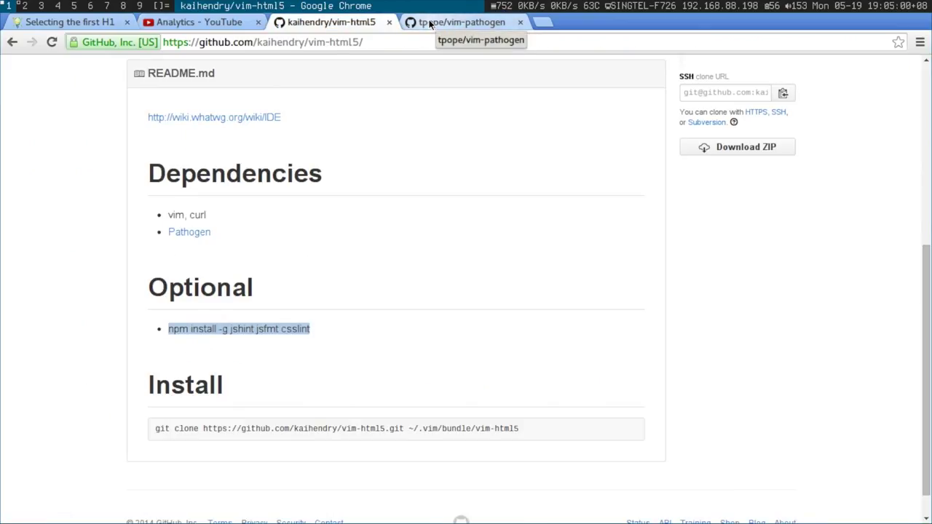
{"action": "left_click", "coordinate": [460, 22]}
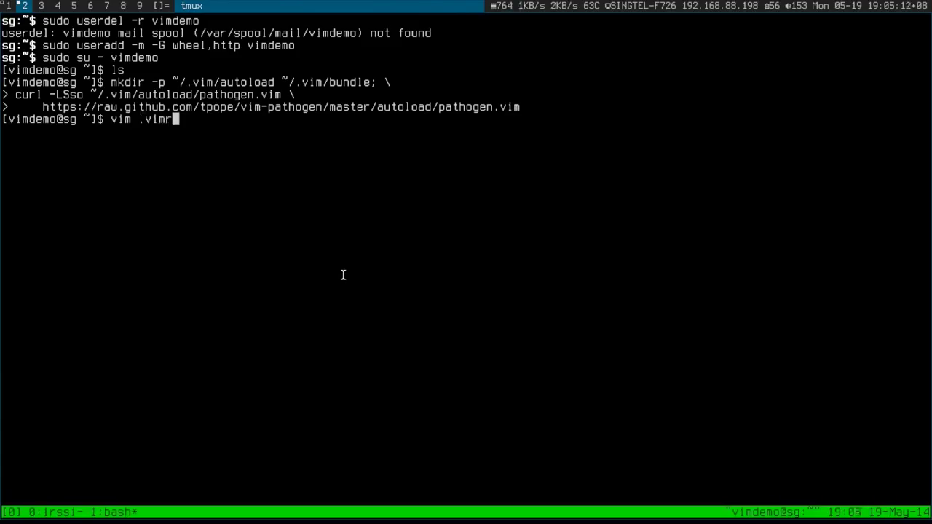
{"action": "key", "text": "Return"}
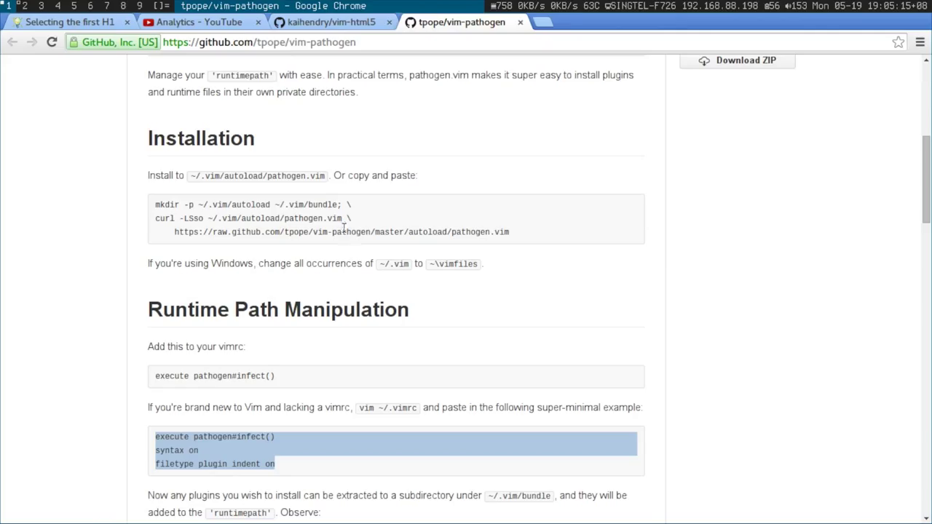
- Select the optional npm install jsfmt line in the vim-html5 README
{"action": "left_click", "coordinate": [328, 22]}
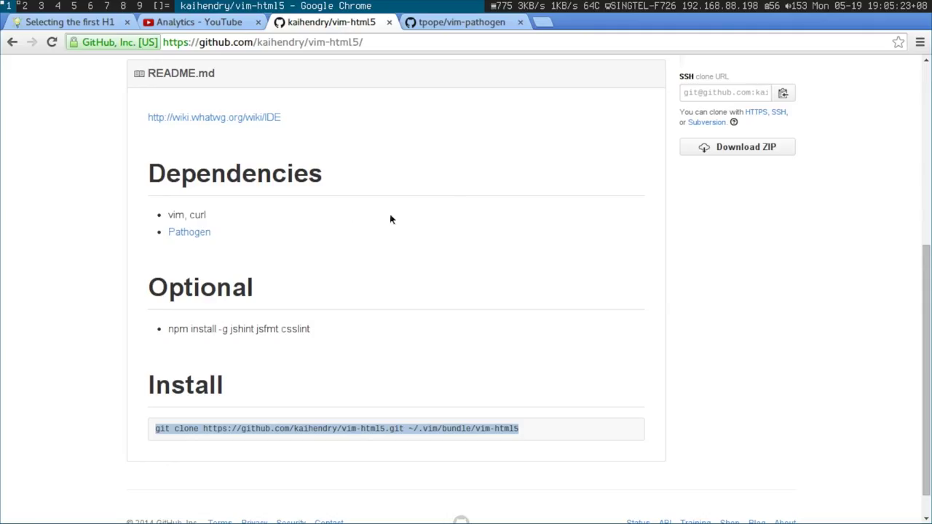
{"action": "mouse_move", "coordinate": [311, 335]}
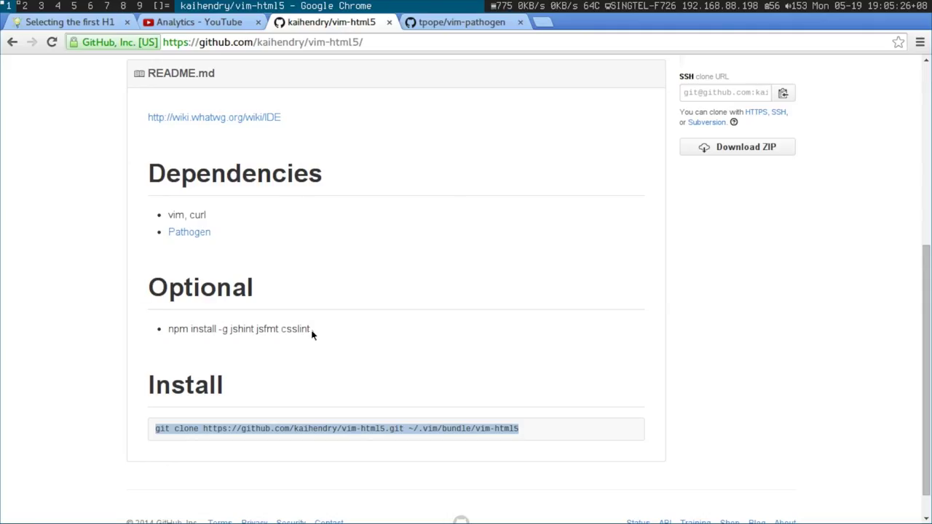
{"action": "triple_click", "coordinate": [239, 329]}
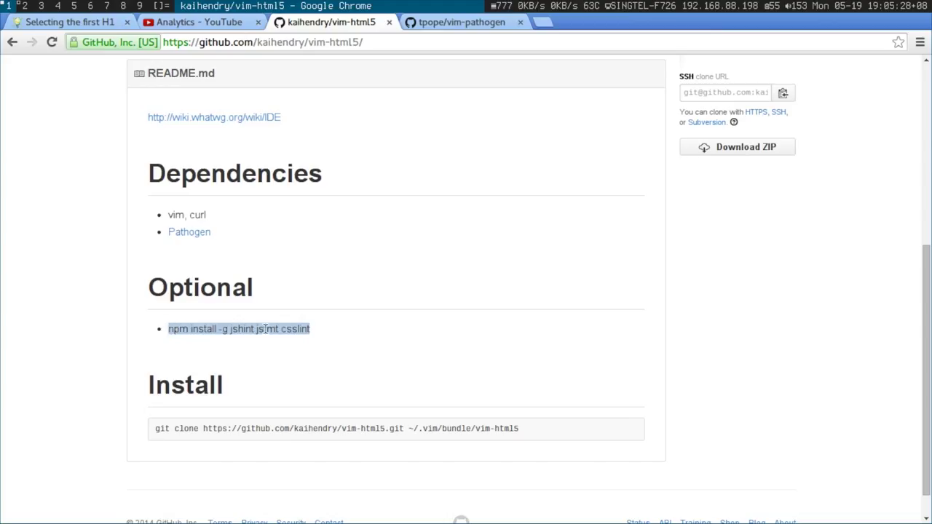
{"action": "double_click", "coordinate": [242, 329]}
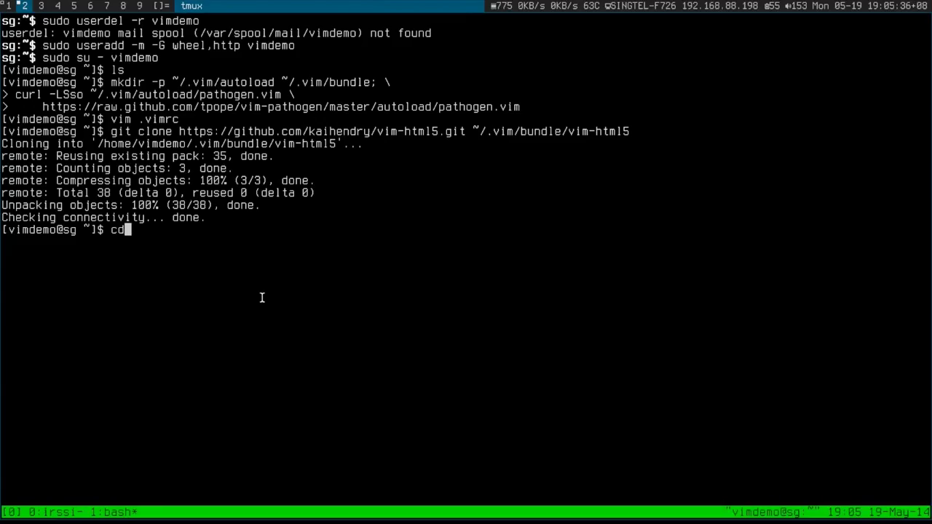
- Create the /srv/www/example.dabase.com site directory
{"action": "type", "text": "mkdir /"}
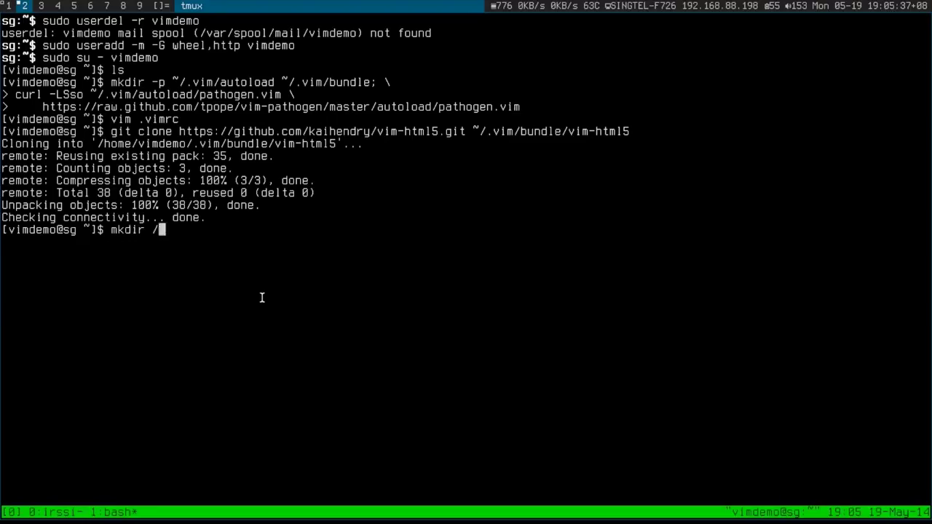
{"action": "type", "text": "srv/ww"}
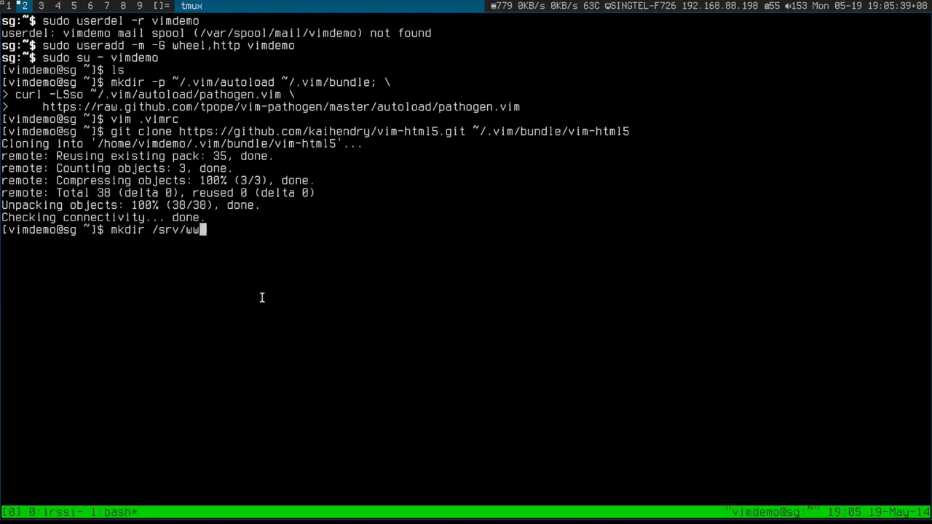
{"action": "type", "text": "w/example.c"}
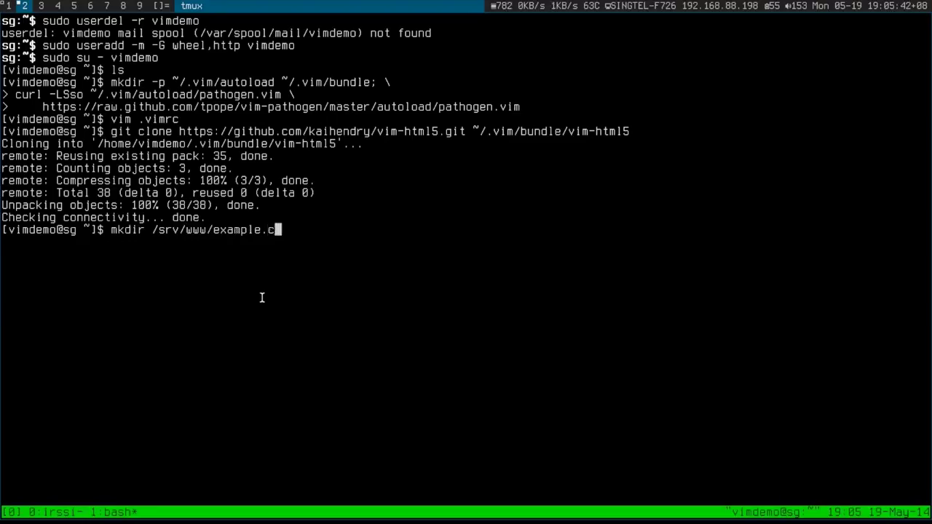
{"action": "key", "text": "Return"}
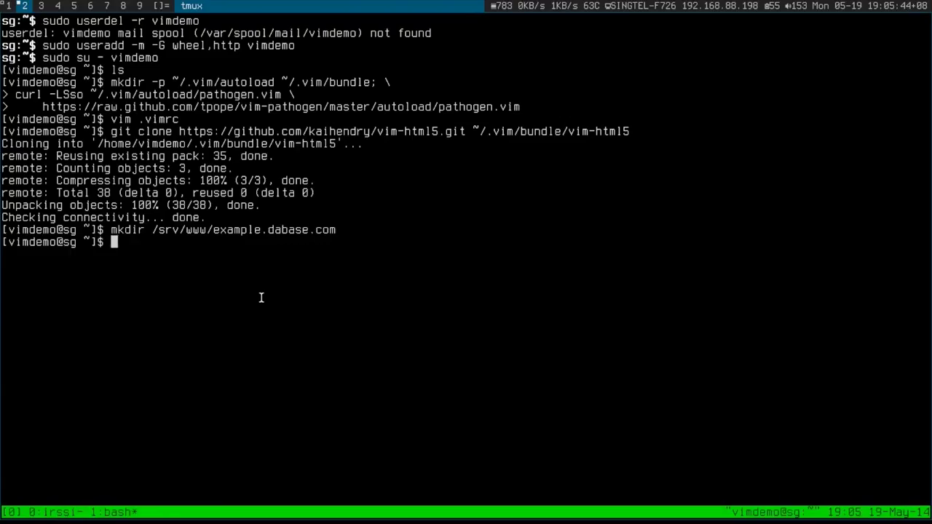
{"action": "type", "text": "cd"}
{"action": "type", "text": "<h1><"}
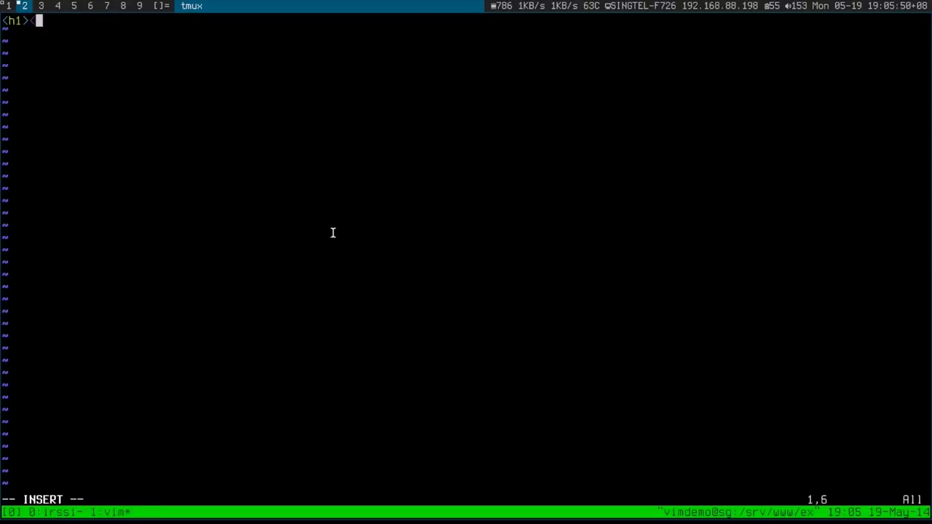
- Finish the 'hello world' h1 heading in index.html and run :make to validate it
{"action": "type", "text": "hello wolr"}
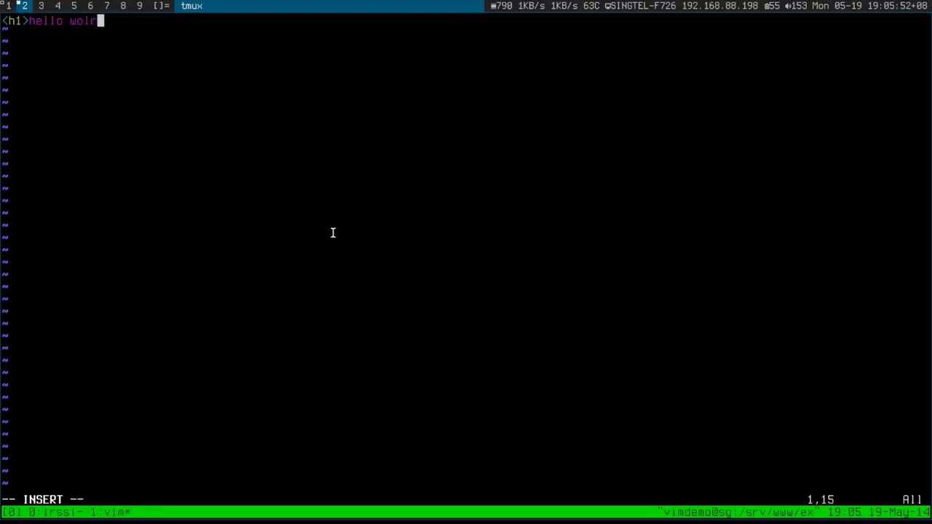
{"action": "type", "text": "d"}
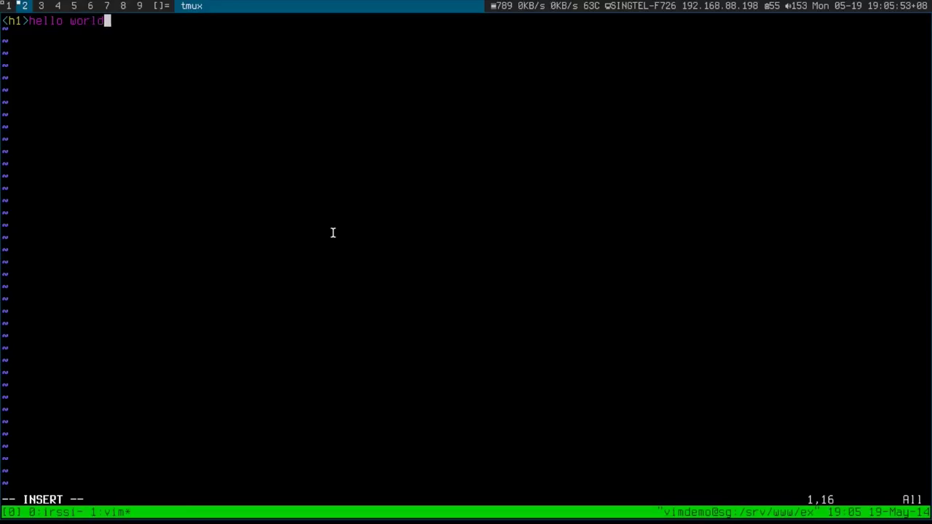
{"action": "type", "text": "</h1>"}
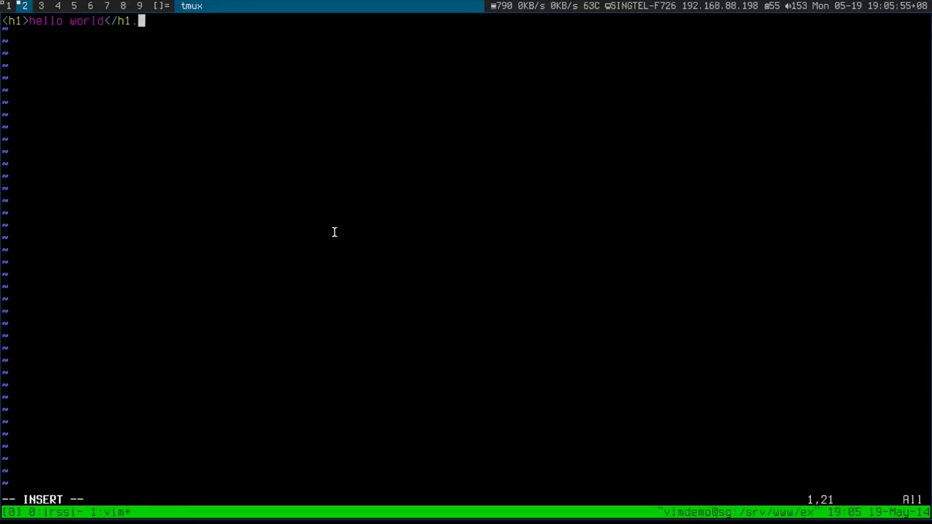
{"action": "key", "text": "Escape"}
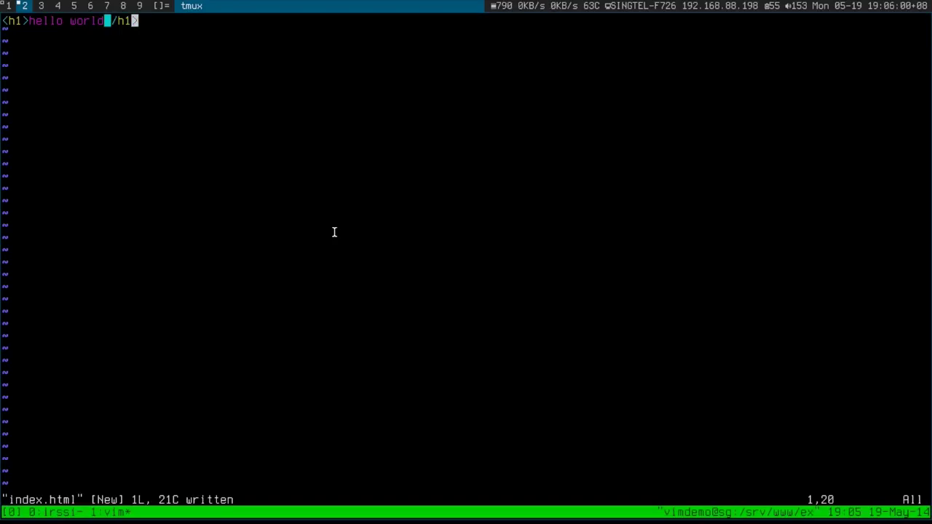
{"action": "type", "text": "ma"}
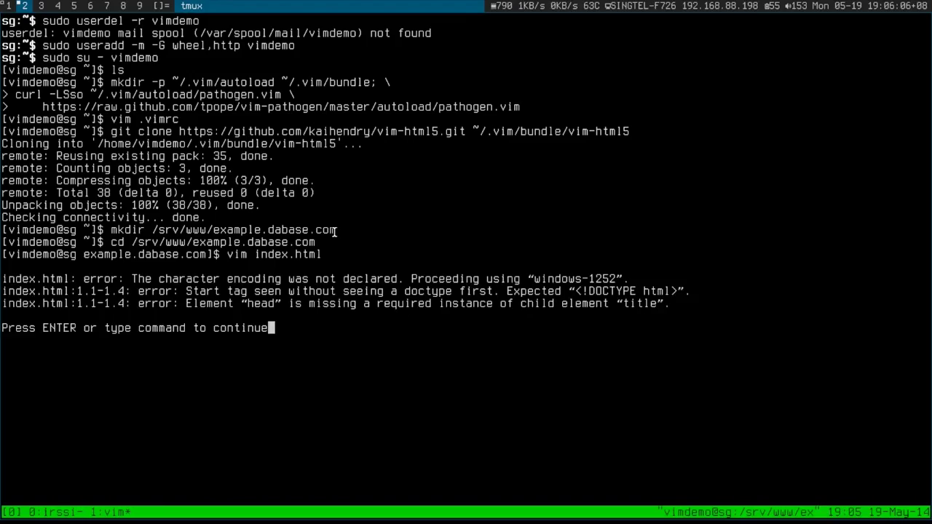
{"action": "mouse_move", "coordinate": [482, 294]}
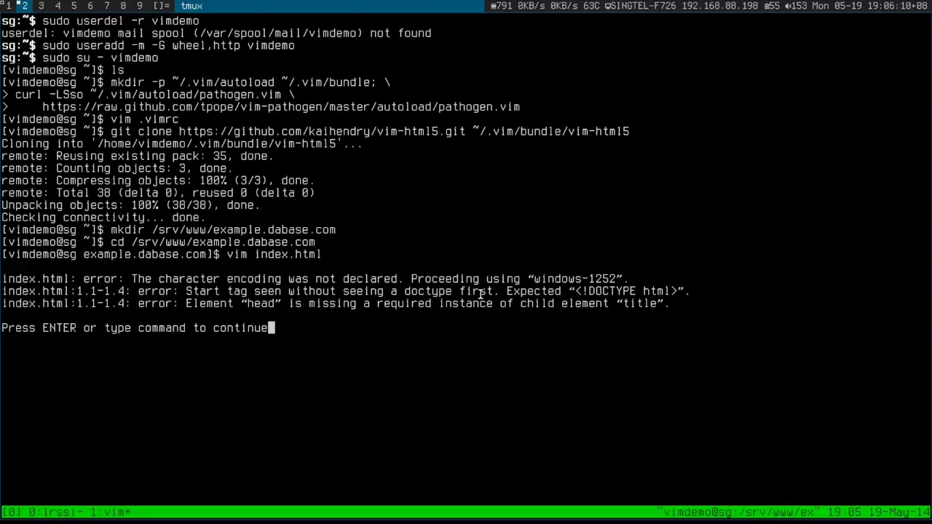
{"action": "mouse_move", "coordinate": [337, 270]}
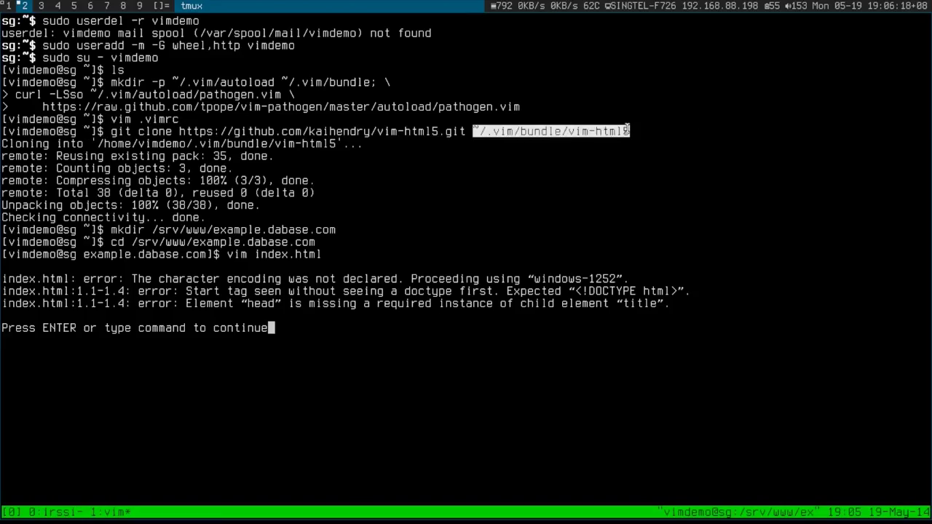
- Inspect html.vim, css.vim and javascript.vim in the vim-html5 ftplugin folder
{"action": "key", "text": "Return"}
{"action": "type", "text": "ls"}
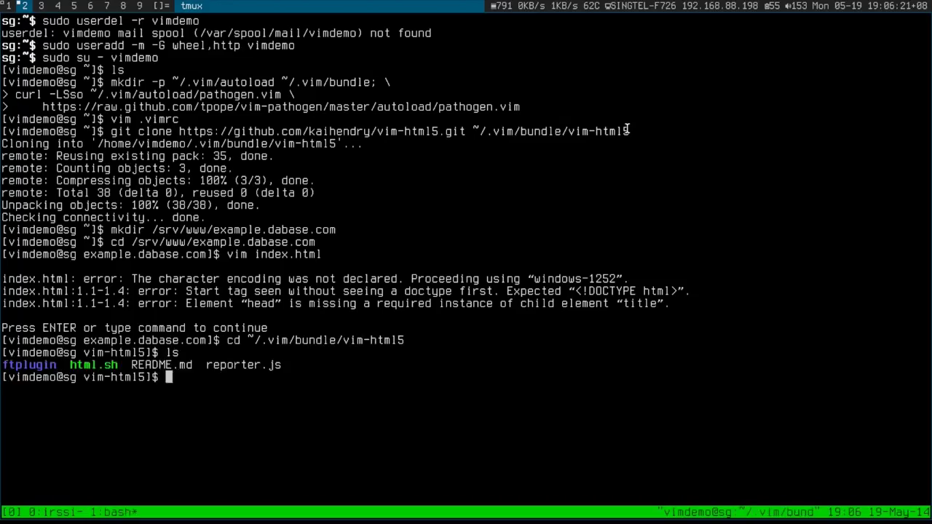
{"action": "type", "text": "cd ftplugin/"}
{"action": "type", "text": "cat css.vim"}
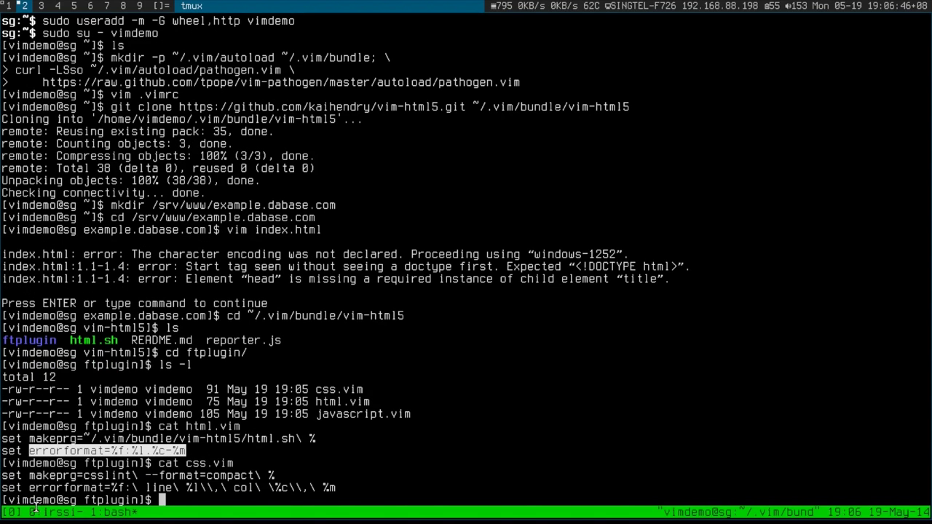
{"action": "mouse_move", "coordinate": [484, 350]}
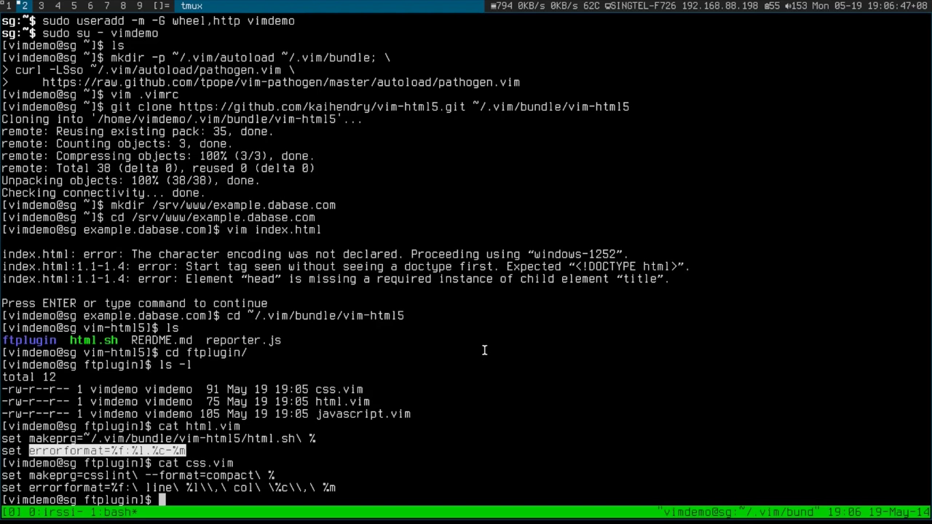
{"action": "type", "text": "cat javascript.vim"}
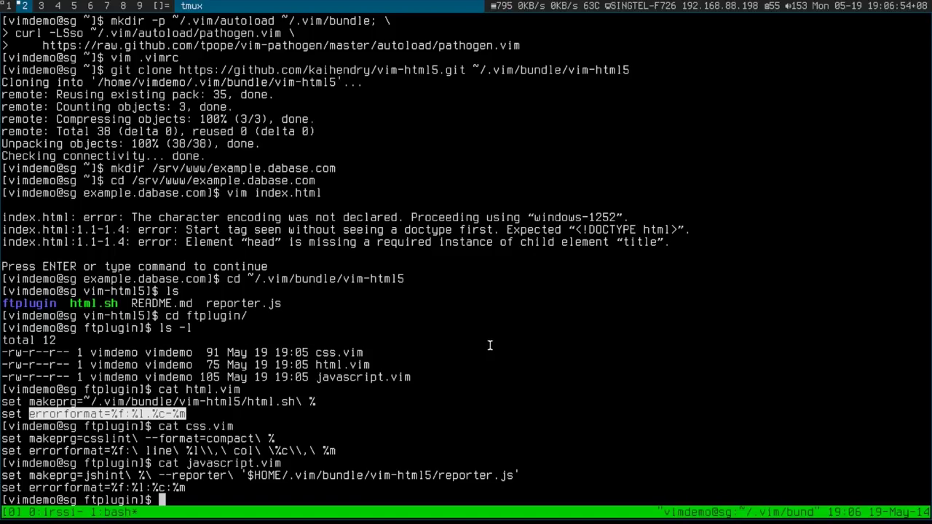
{"action": "type", "text": "cd /srv/www/"}
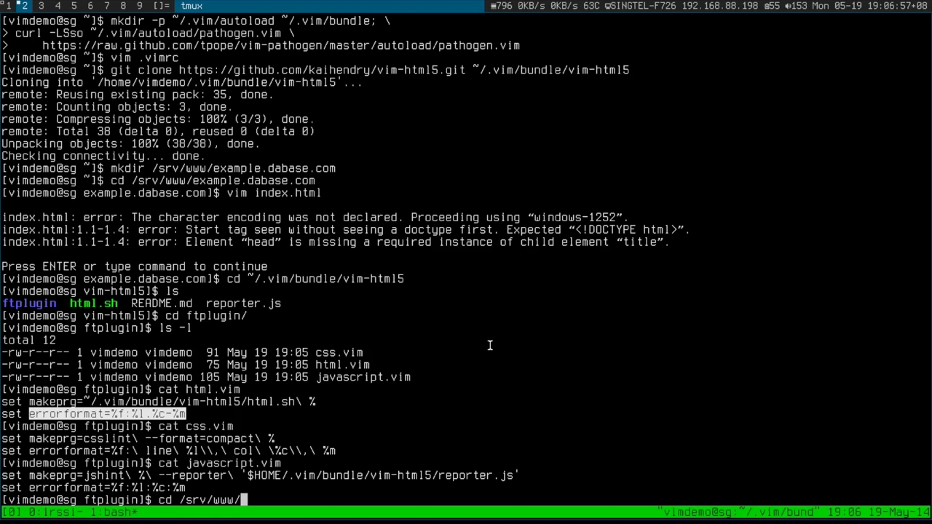
- Write foo.js with a foo function alerting foo, and validate it, reporting a missing semicolon
{"action": "type", "text": "example."}
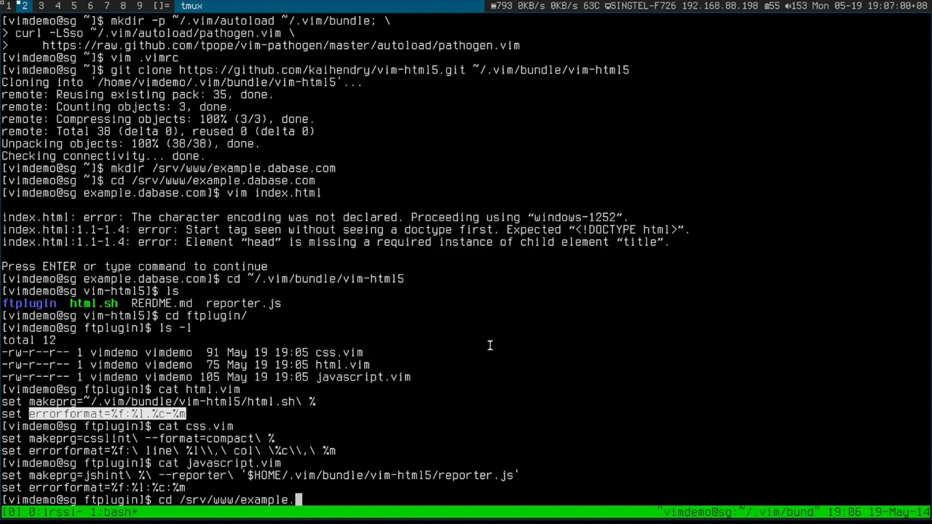
{"action": "key", "text": "Return"}
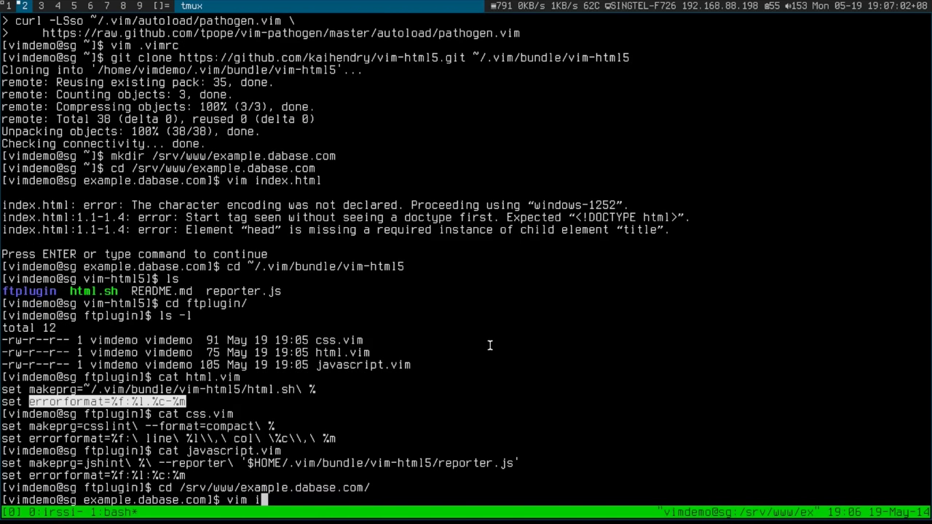
{"action": "key", "text": "Return"}
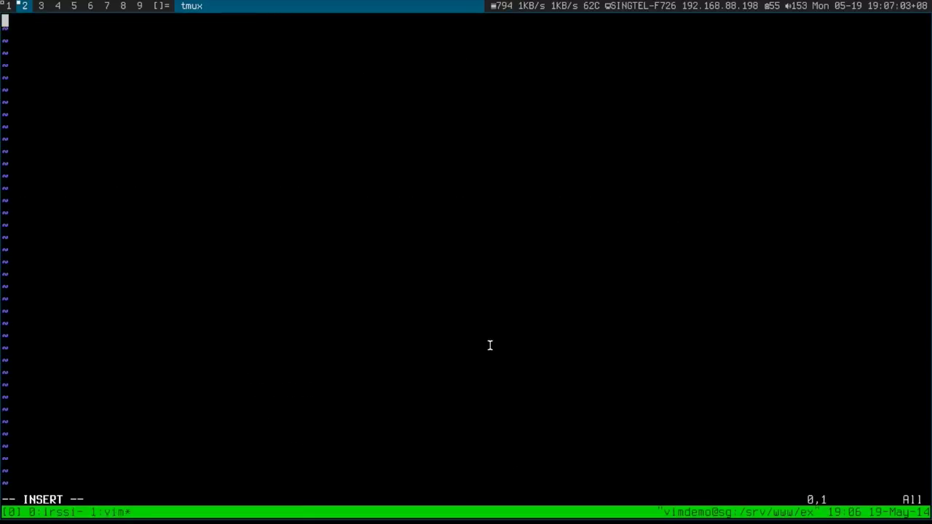
{"action": "type", "text": "function foo"}
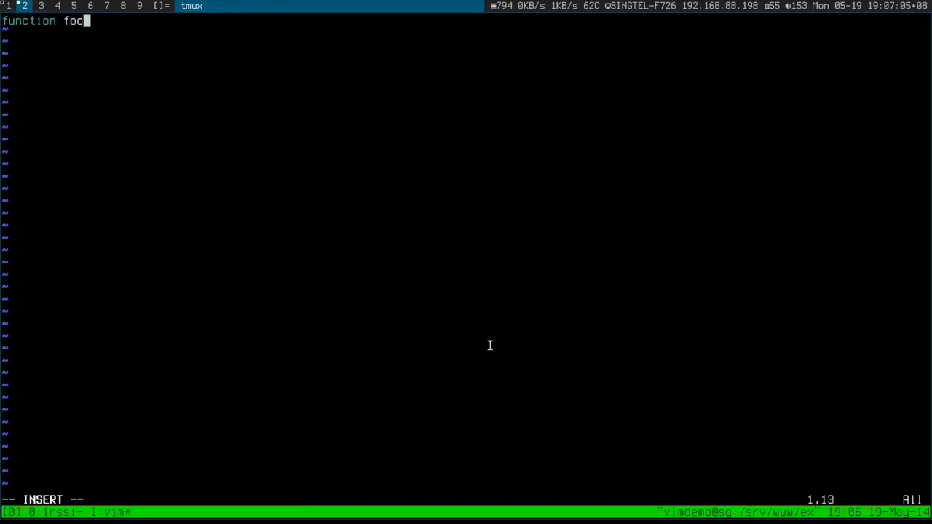
{"action": "type", "text": "() {"}
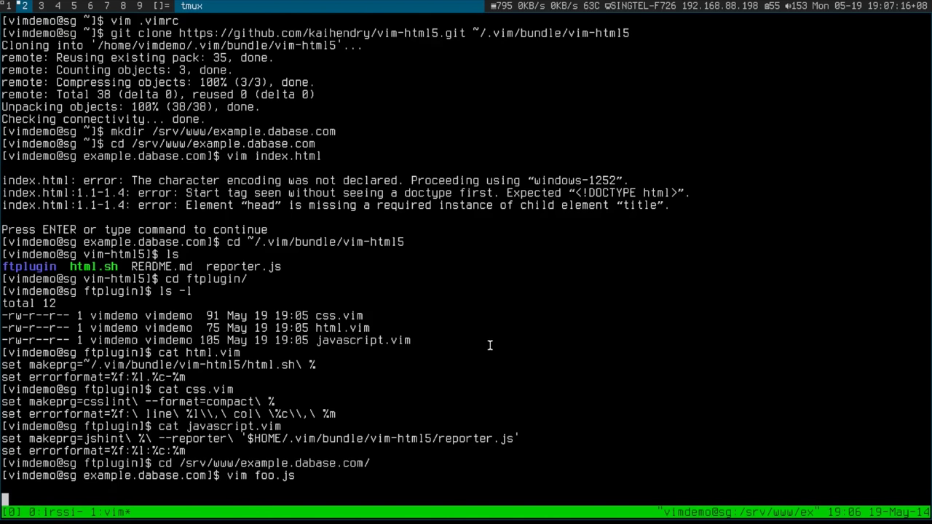
{"action": "key", "text": "Return"}
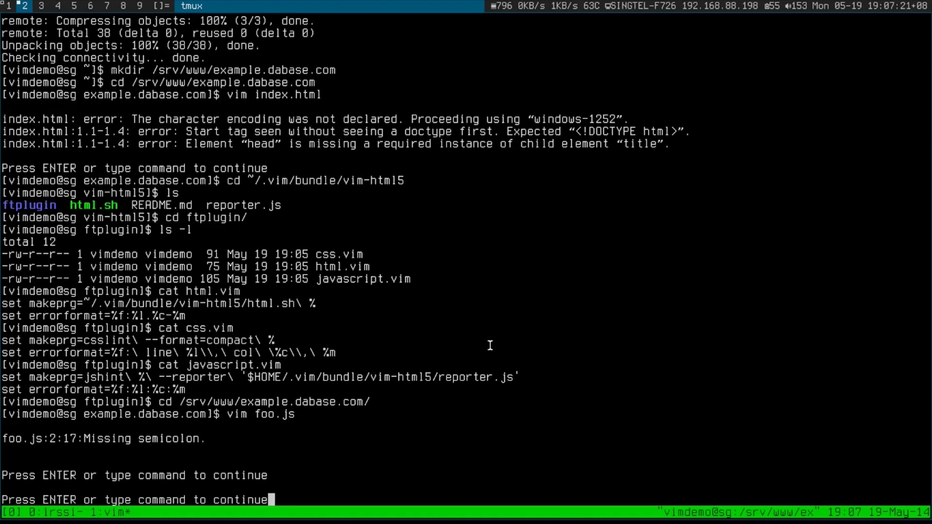
{"action": "key", "text": "Return"}
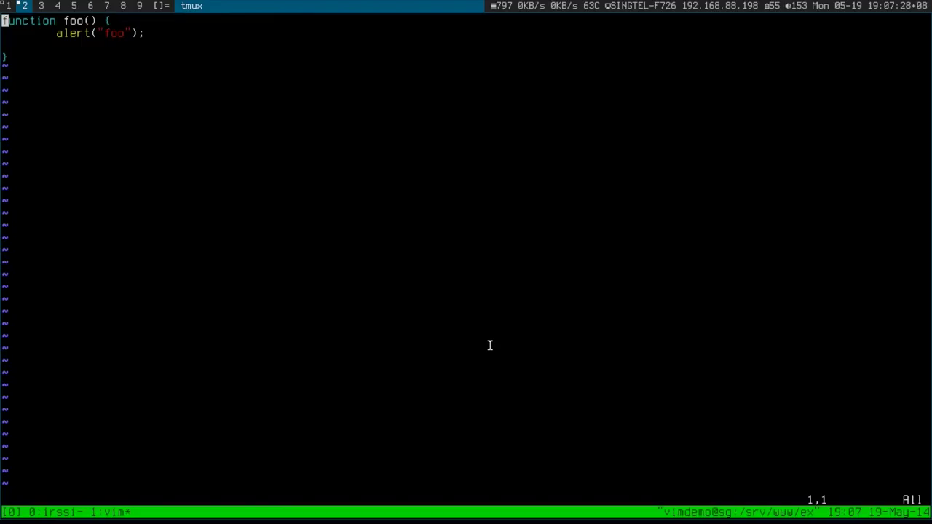
- Filter the entire foo.js buffer through :%!jsfmt to apply two-space indentation
{"action": "key", "text": "v"}
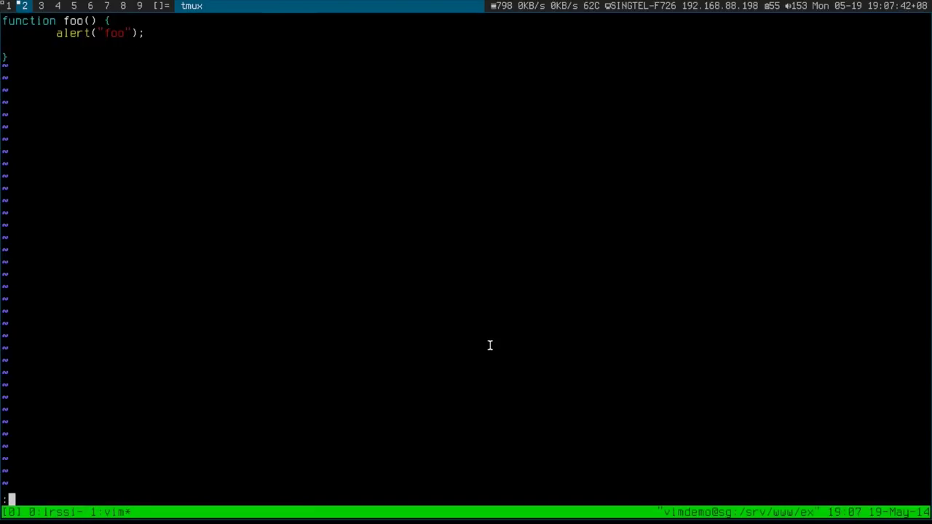
{"action": "type", "text": ":%!"}
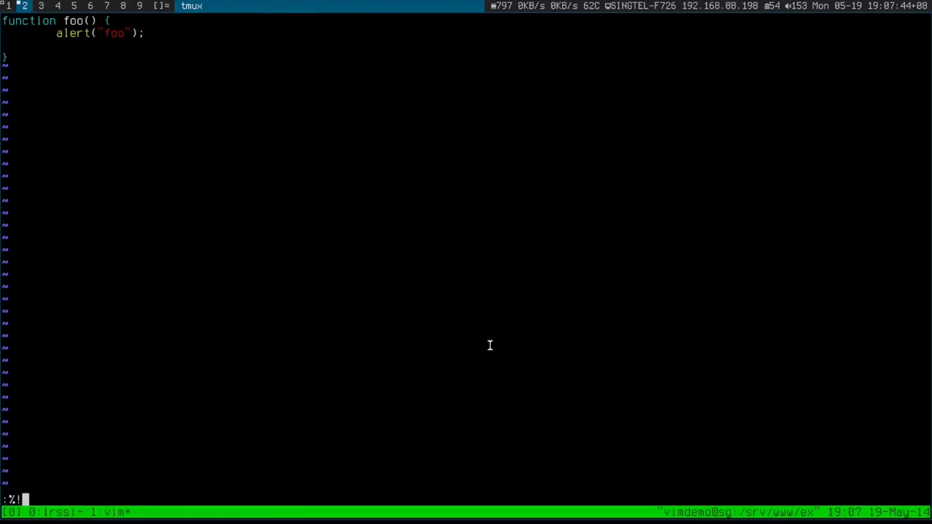
{"action": "type", "text": "jsf"}
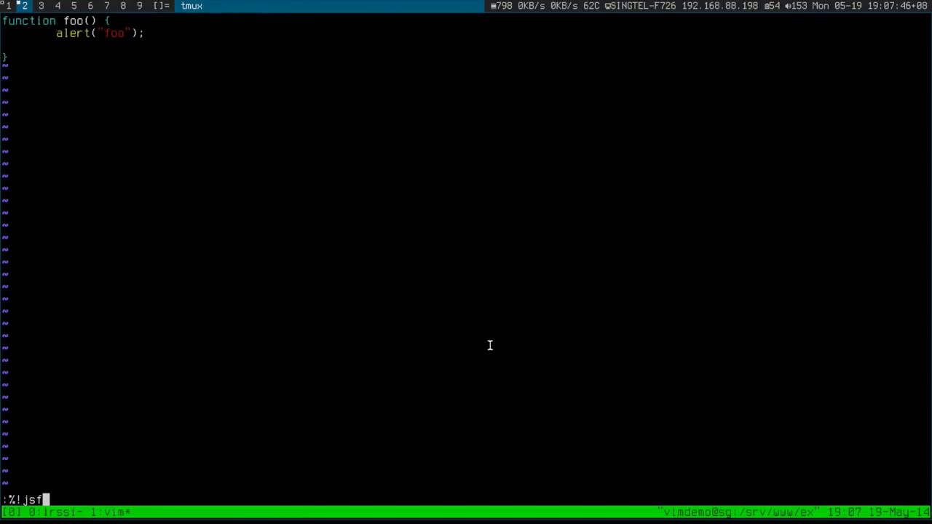
{"action": "type", "text": "mt"}
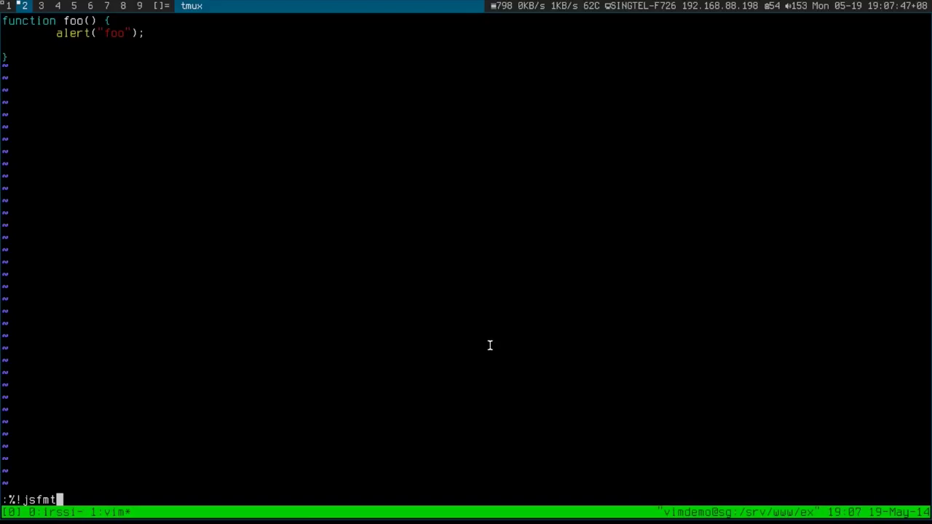
{"action": "mouse_move", "coordinate": [99, 439]}
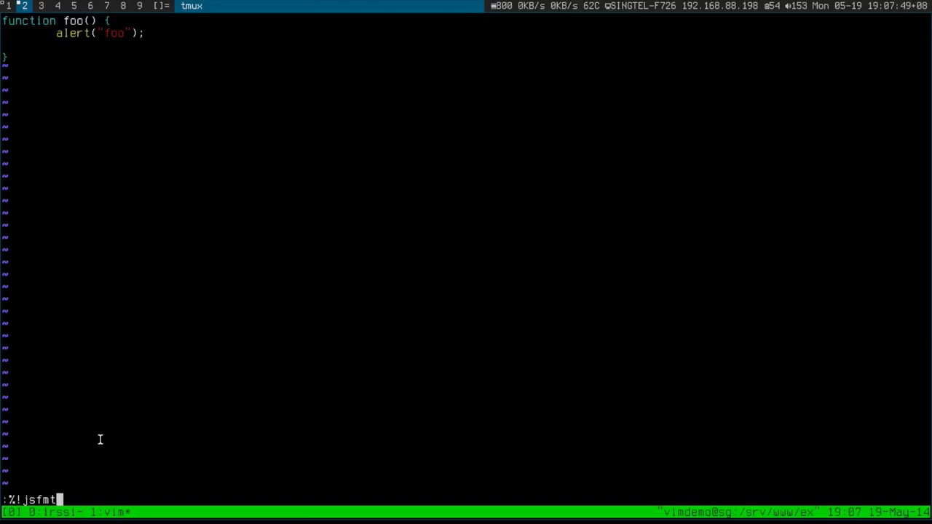
{"action": "key", "text": "Return"}
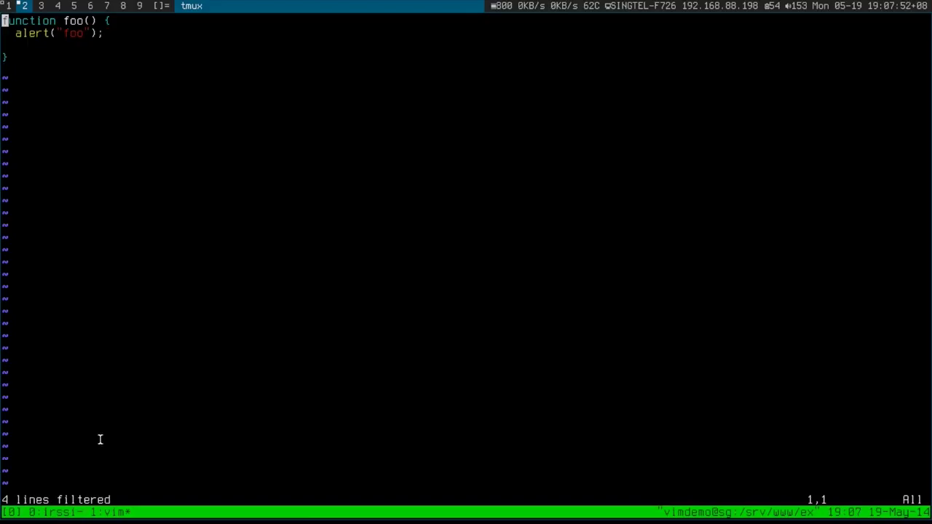
{"action": "key", "text": "j"}
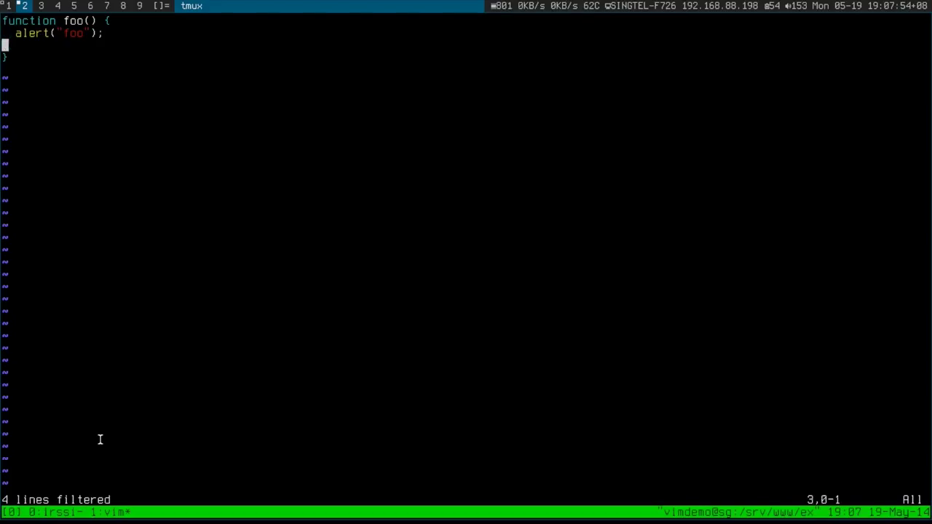